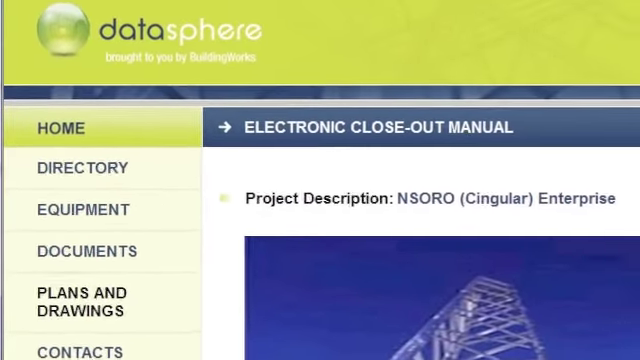
Scroll the Full Directory listing of complexes, building structures and segments.
scroll("down", 3)
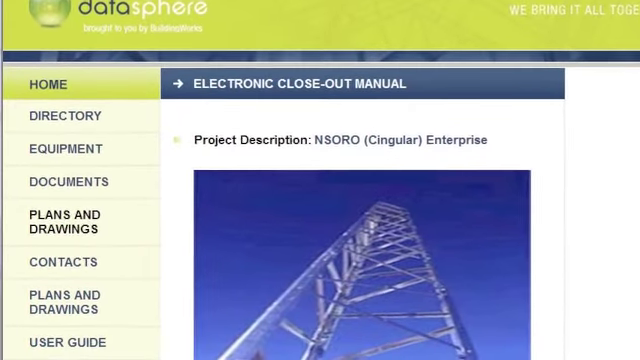
scroll("down", 3)
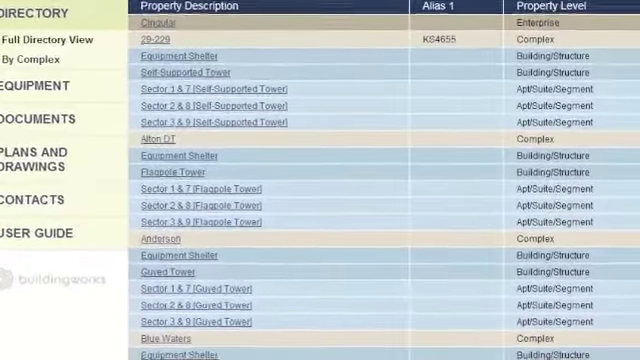
Scroll down the directory and open an antenna's equipment record.
scroll("down", 3)
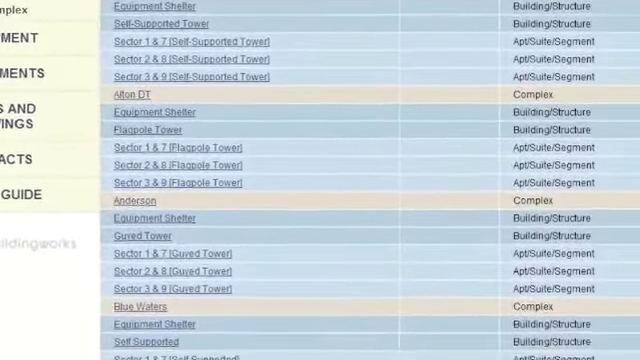
scroll("down", 3)
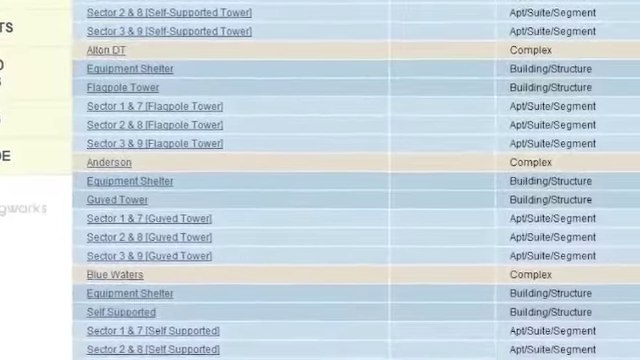
scroll("down", 3)
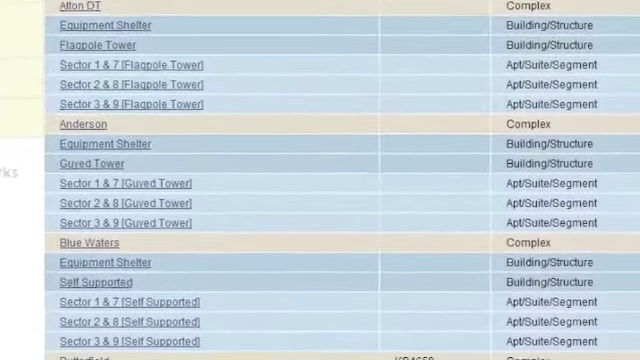
left_click(82, 124)
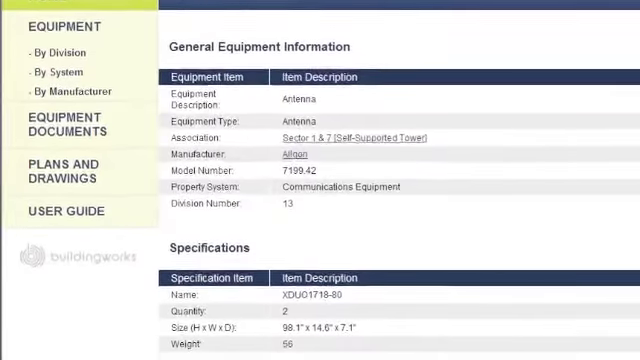
Scroll through the antenna's Specifications, Equipment Notes and Equipment Documents sections.
scroll("down", 3)
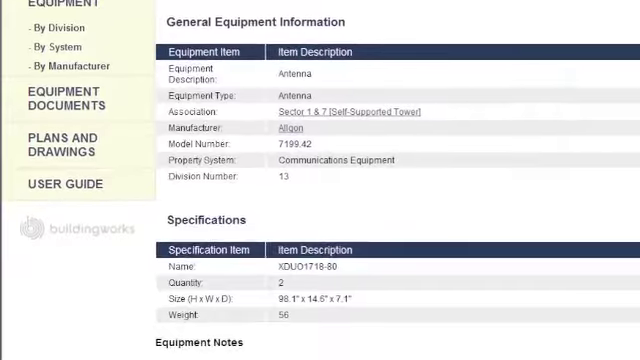
scroll("down", 3)
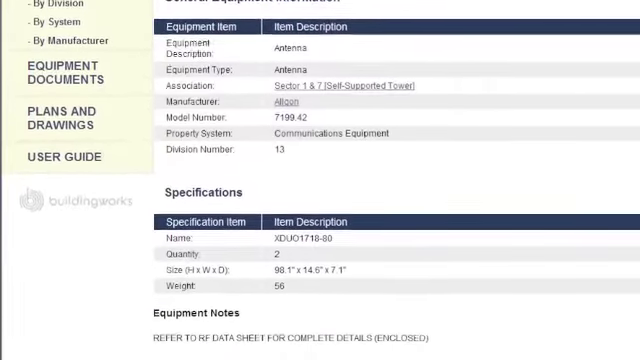
scroll("down", 3)
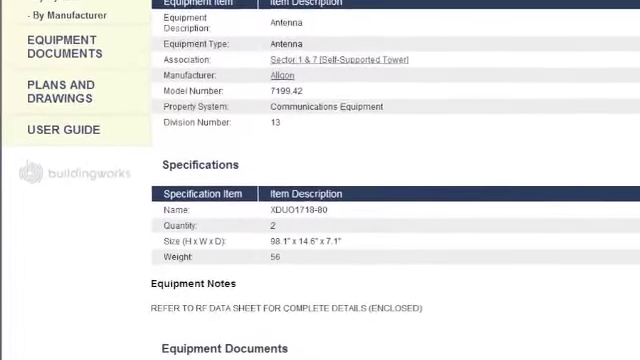
scroll("down", 3)
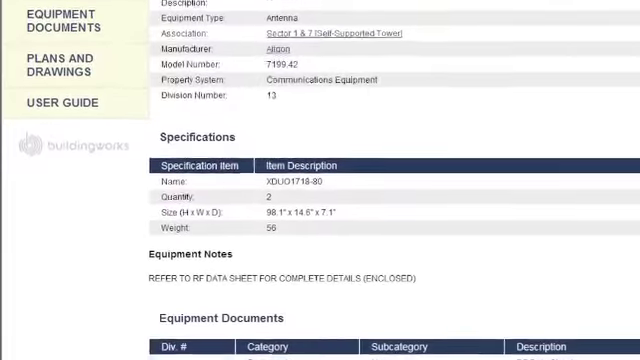
scroll("down", 3)
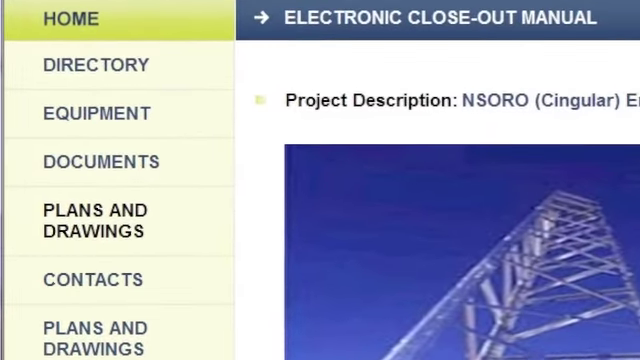
Browse the equipment list grouped by system, then by division.
scroll("down", 3)
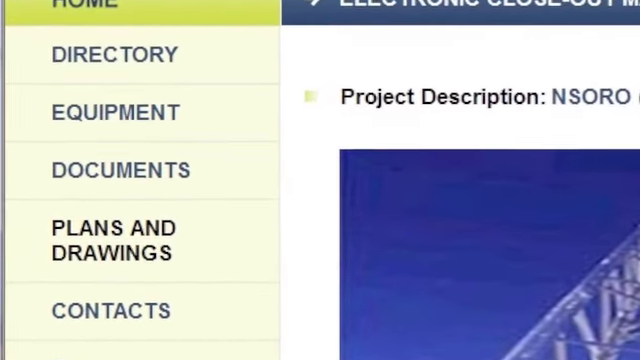
left_click(96, 112)
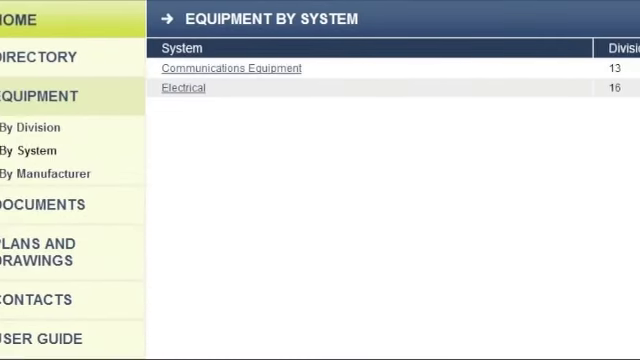
left_click(48, 174)
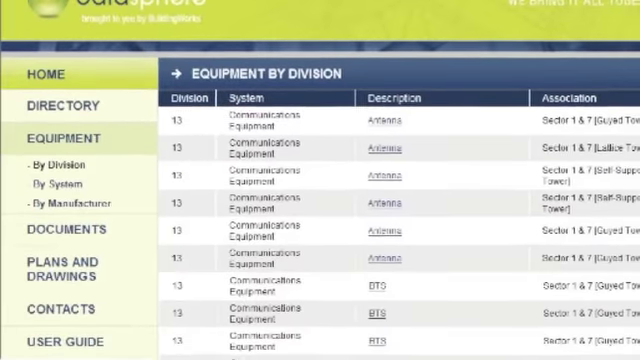
Scroll through the guyed-tower antenna's equipment details.
scroll("down", 3)
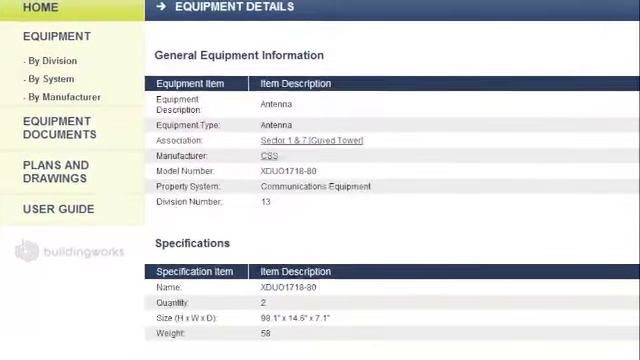
scroll("down", 3)
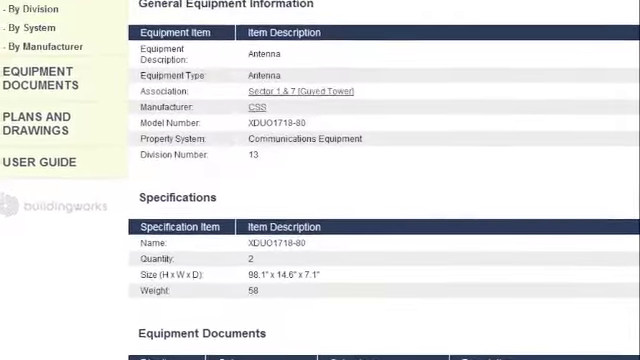
scroll("down", 3)
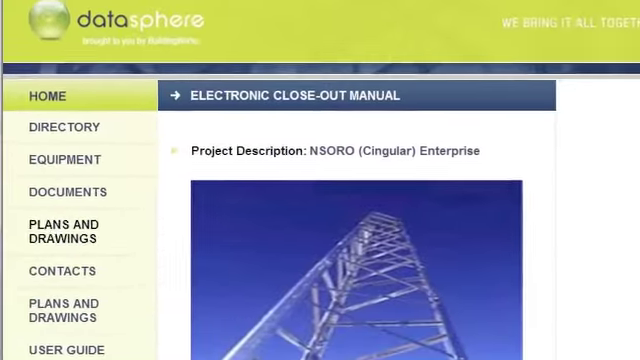
Open the site's Plans and Drawings list from the Home page navigation.
scroll("down", 3)
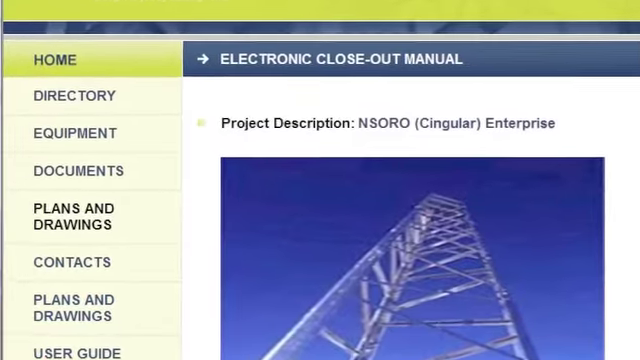
scroll("down", 3)
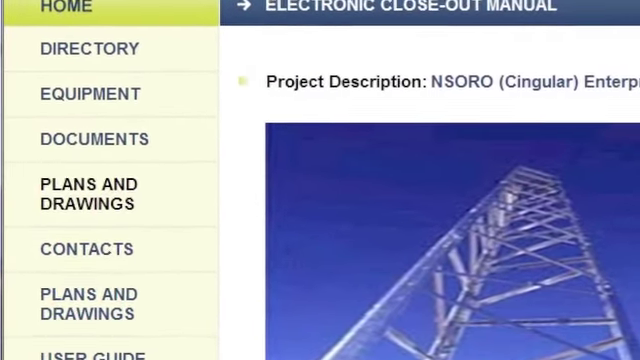
left_click(94, 138)
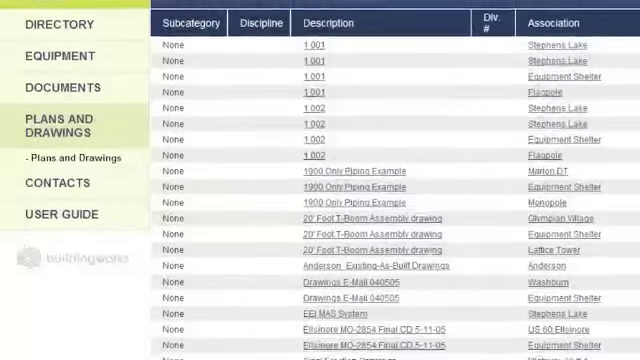
scroll("down", 3)
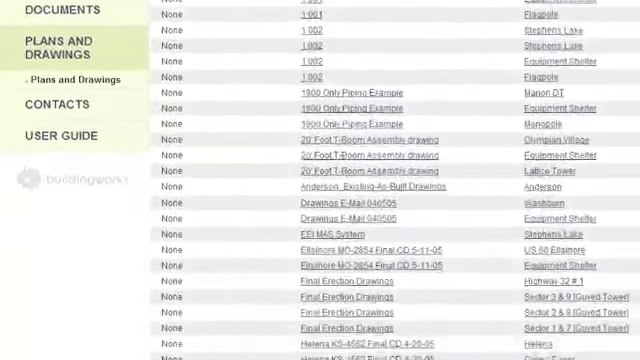
scroll("down", 3)
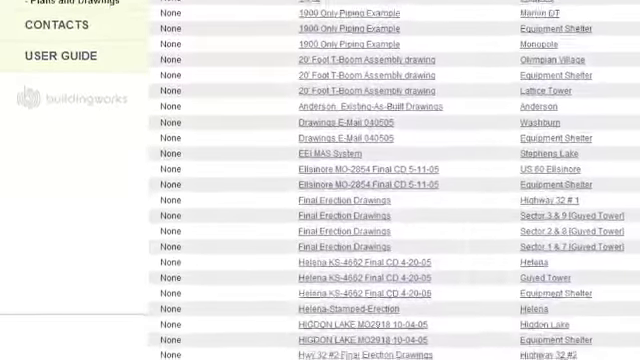
scroll("down", 3)
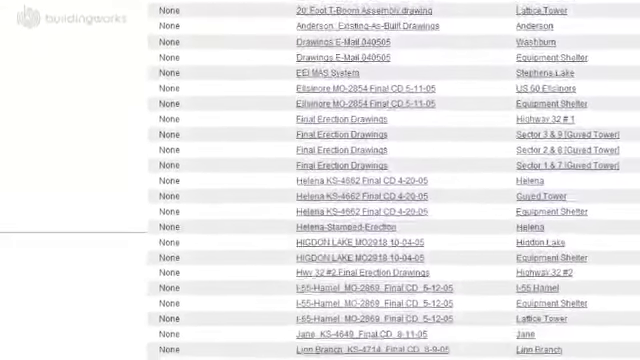
scroll("down", 3)
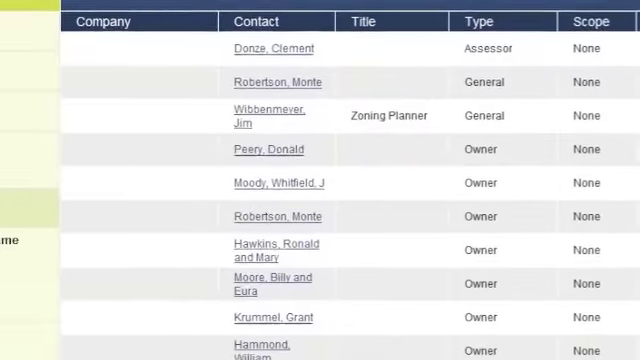
Scroll the Contacts list, then search the equipment page for 'boiler' with the browser Find bar.
scroll("down", 3)
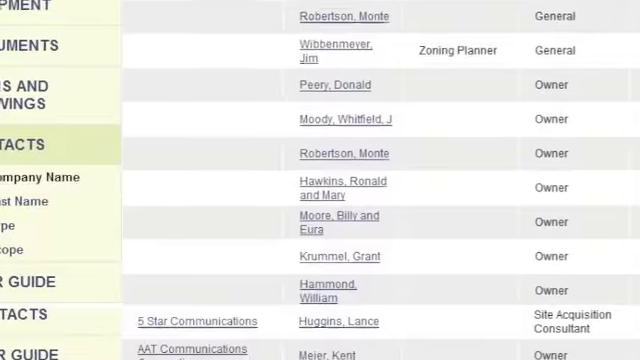
scroll("down", 3)
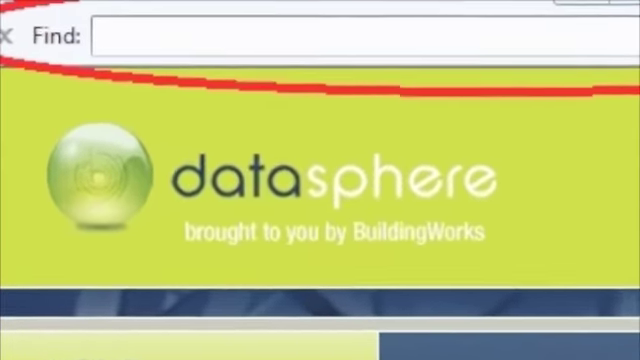
type("boiler")
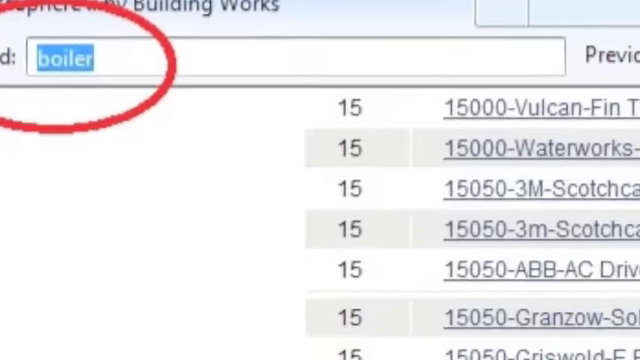